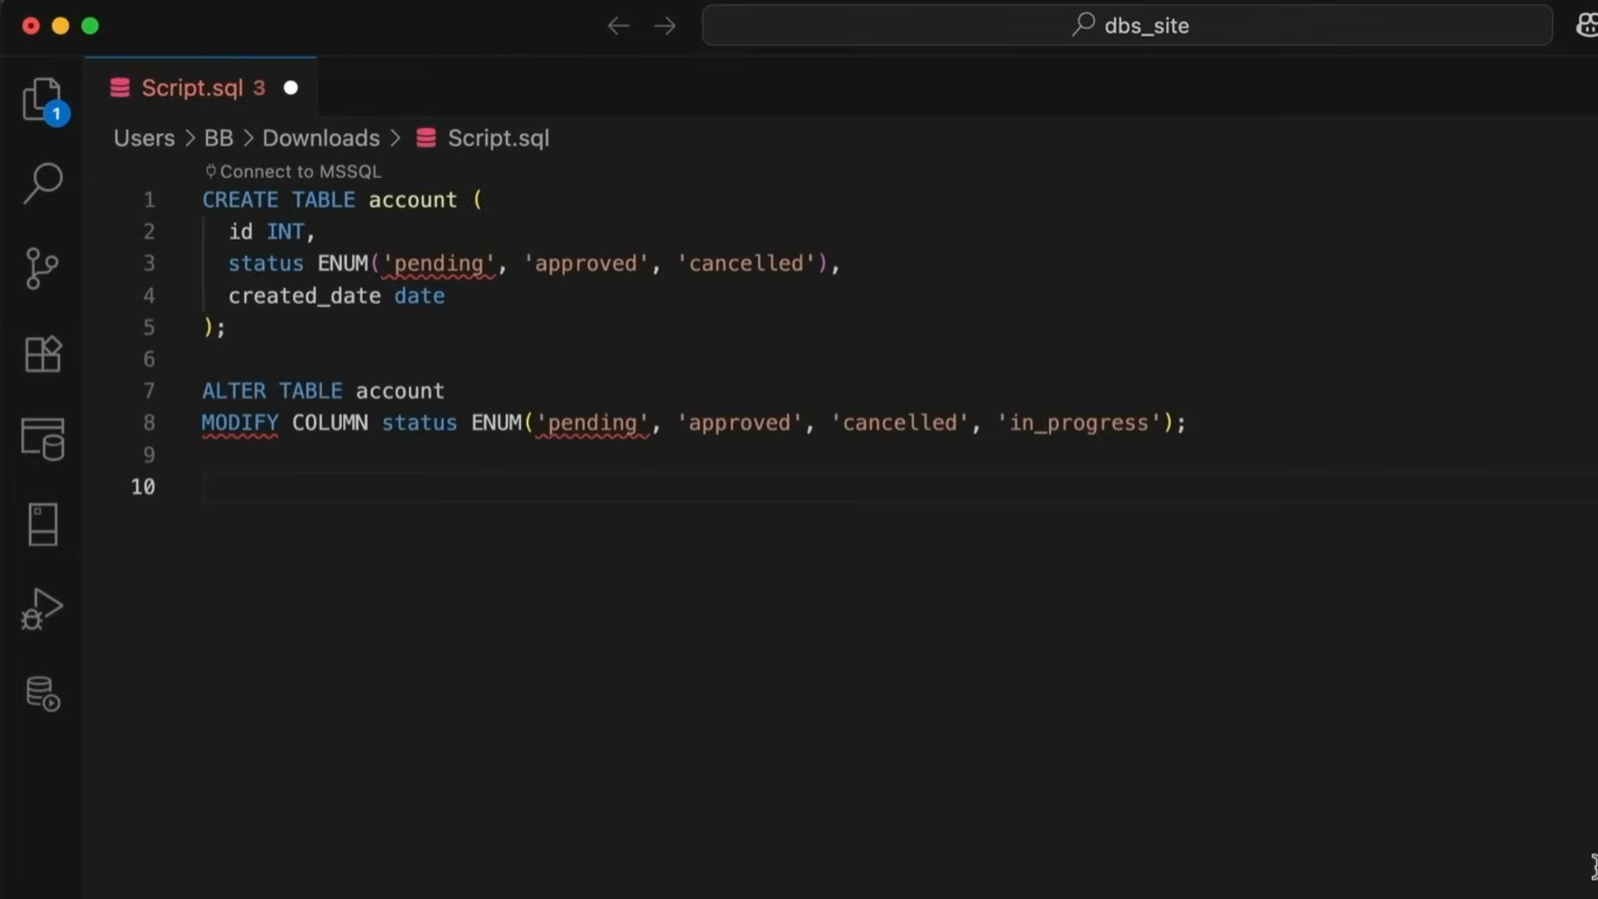
pyautogui.write('CREATE TABLE account_status (')
pyautogui.write('ADD CONSTRAINT fk_stat')
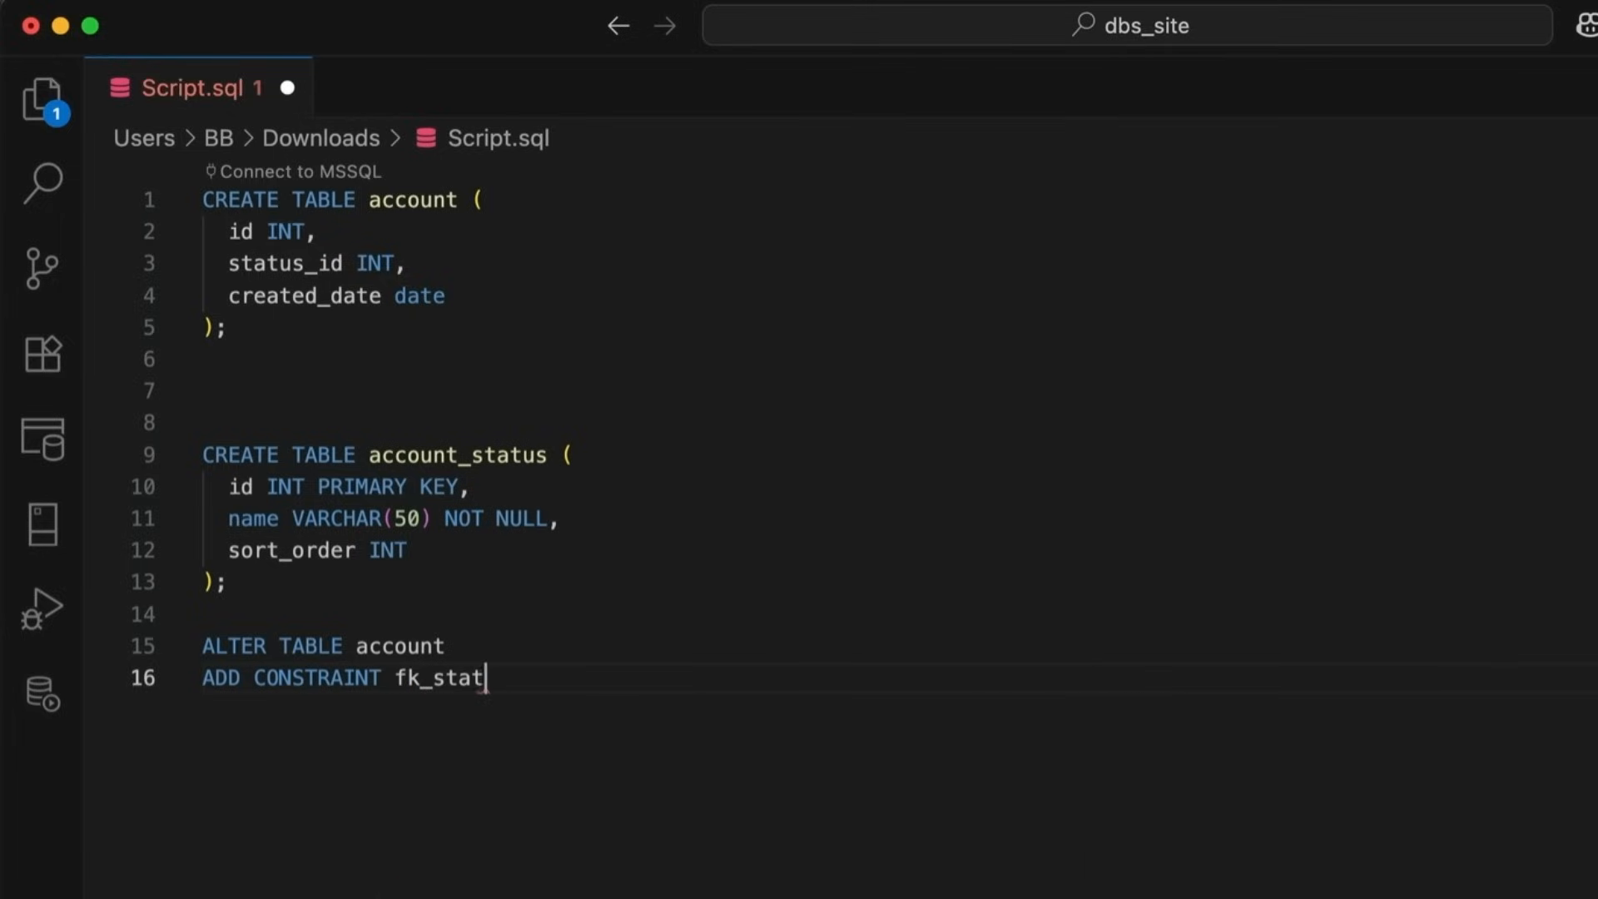
pyautogui.write('us\\nFOREIGN KEY (status_id) REFERENCES account_status (id);')
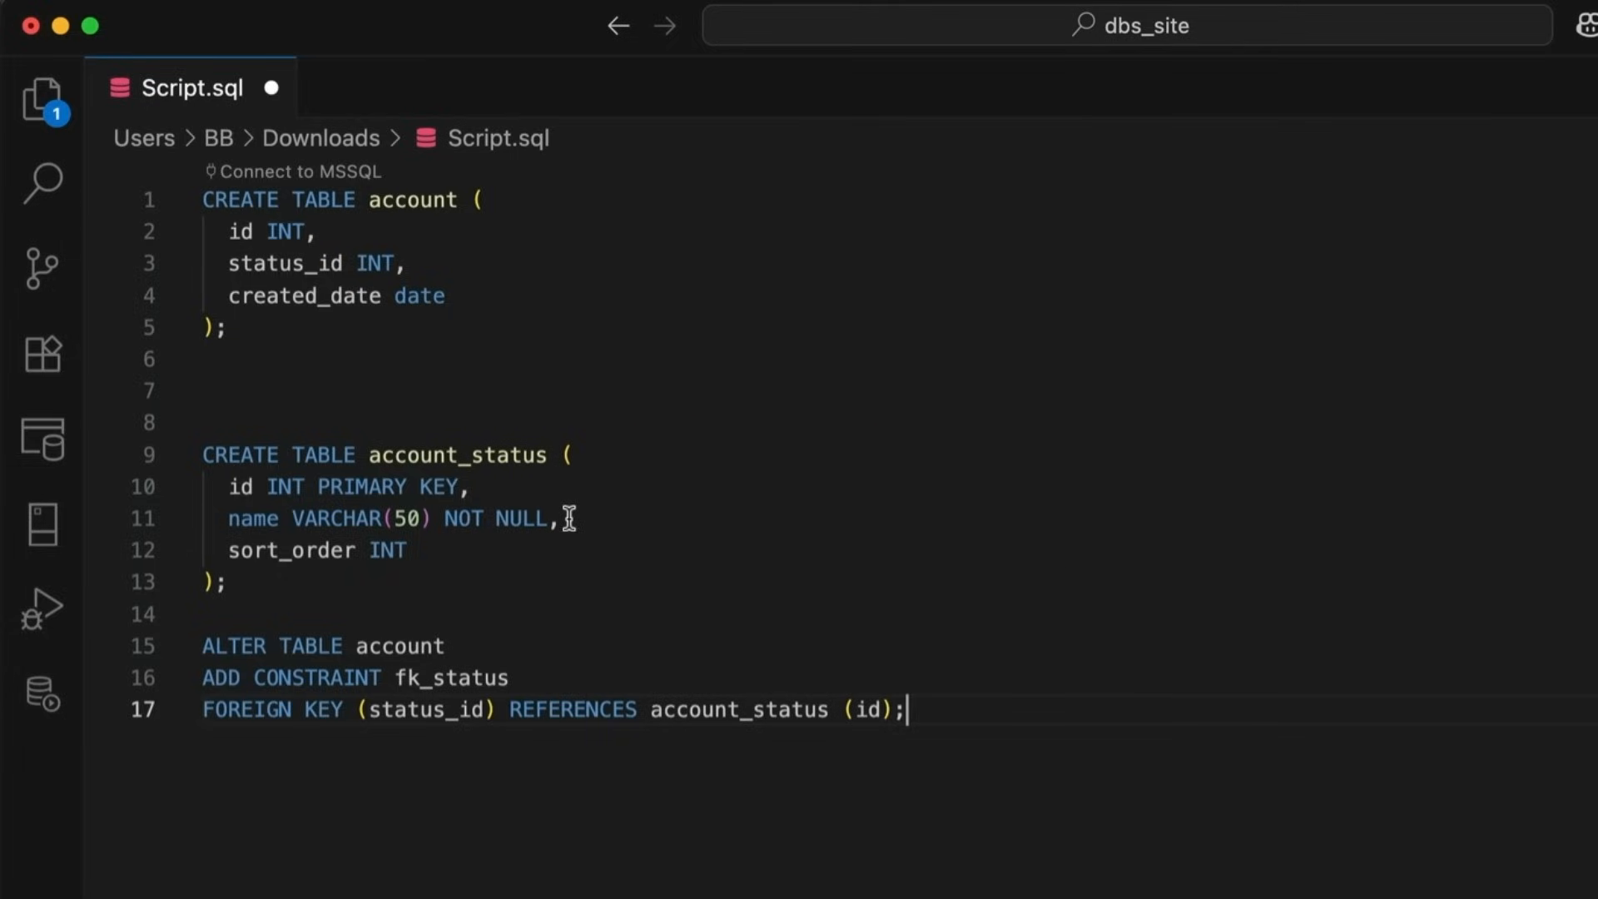
pyautogui.moveTo(562, 494)
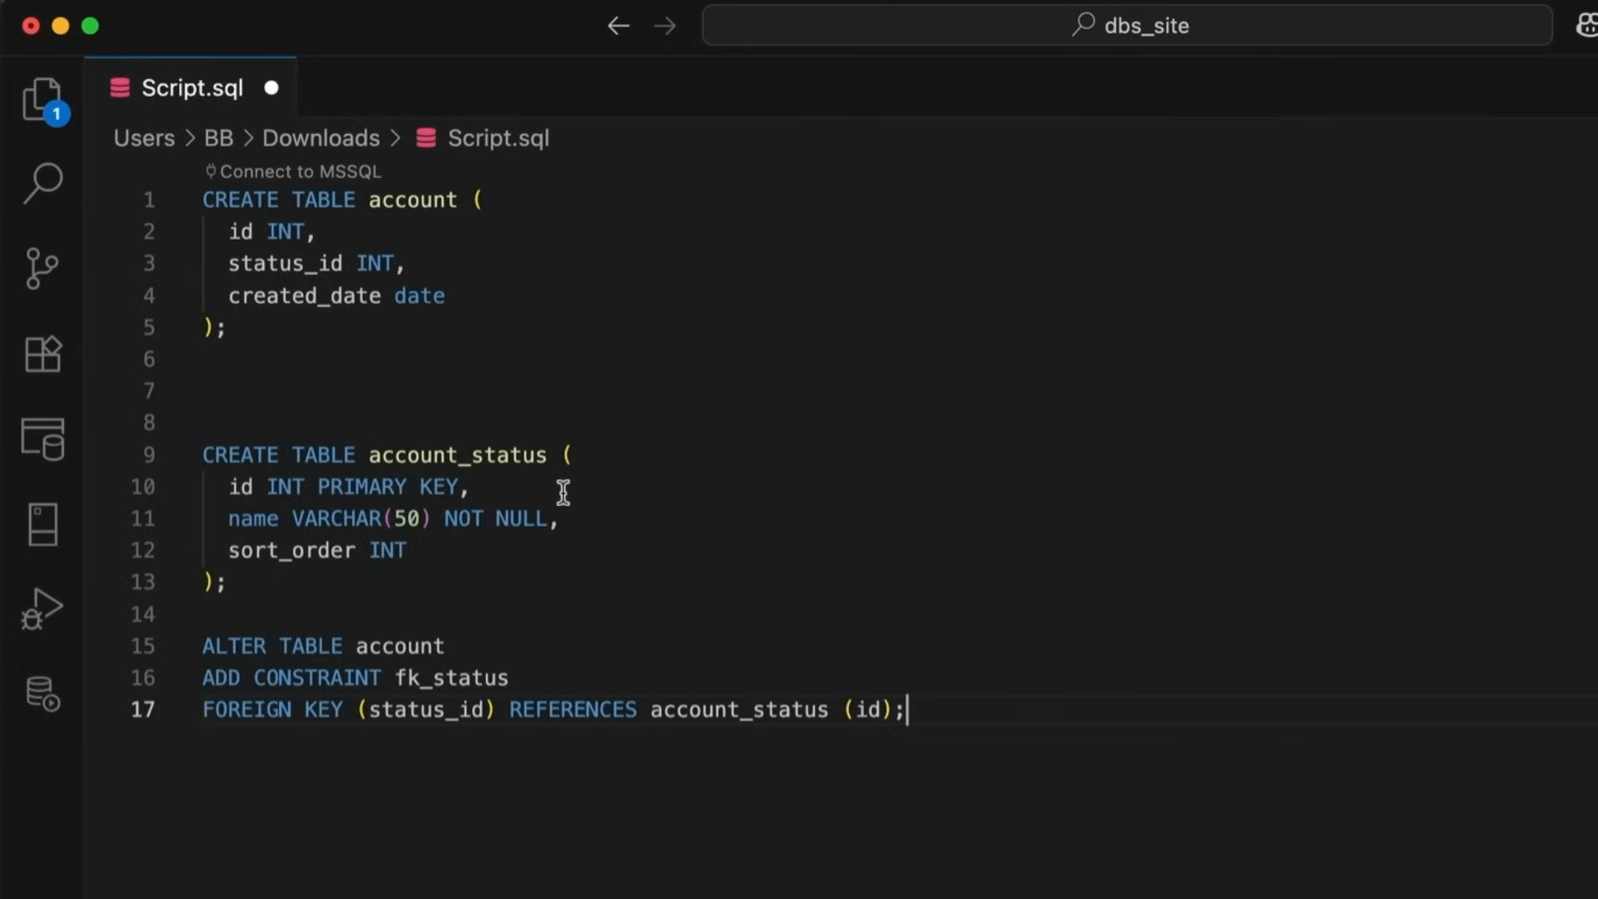
pyautogui.moveTo(558, 506)
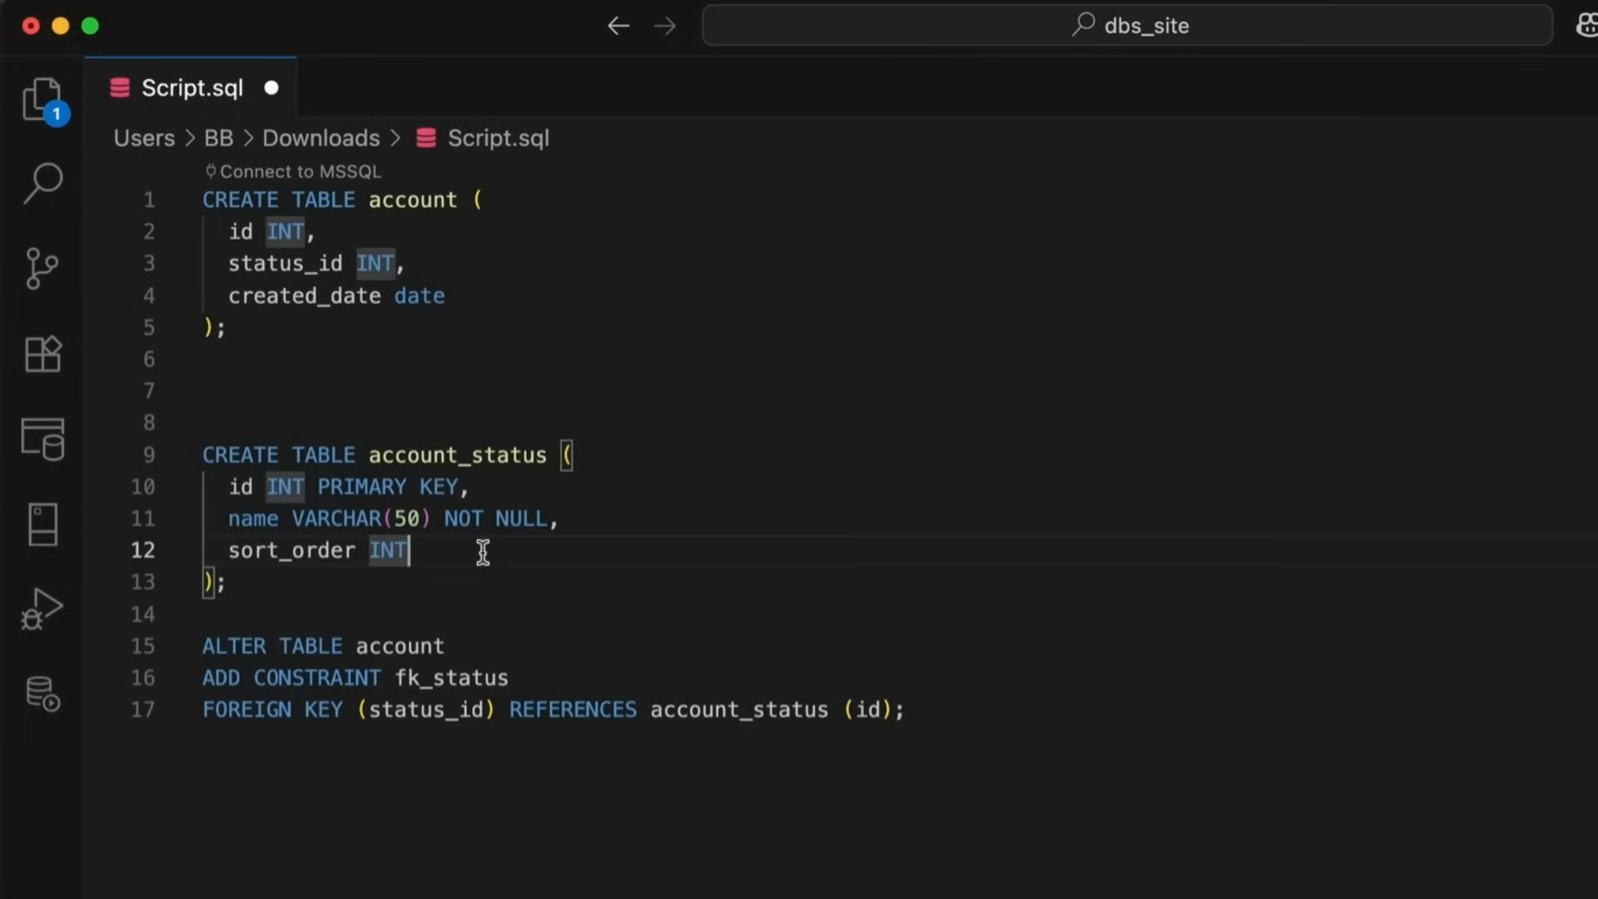
pyautogui.moveTo(461, 561)
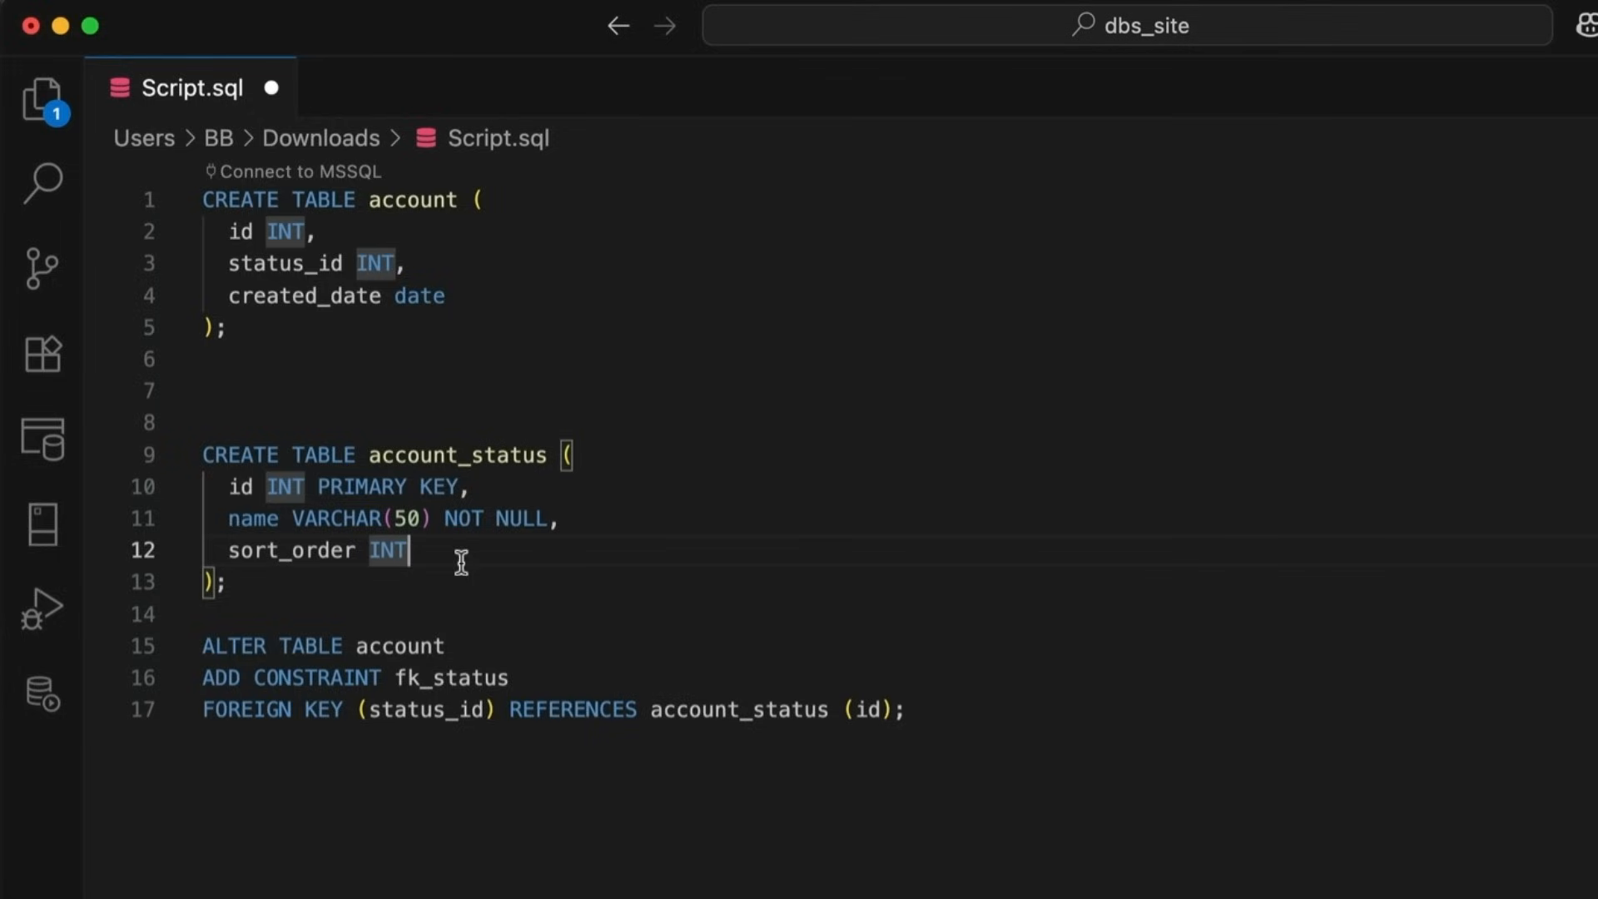
pyautogui.moveTo(311, 570)
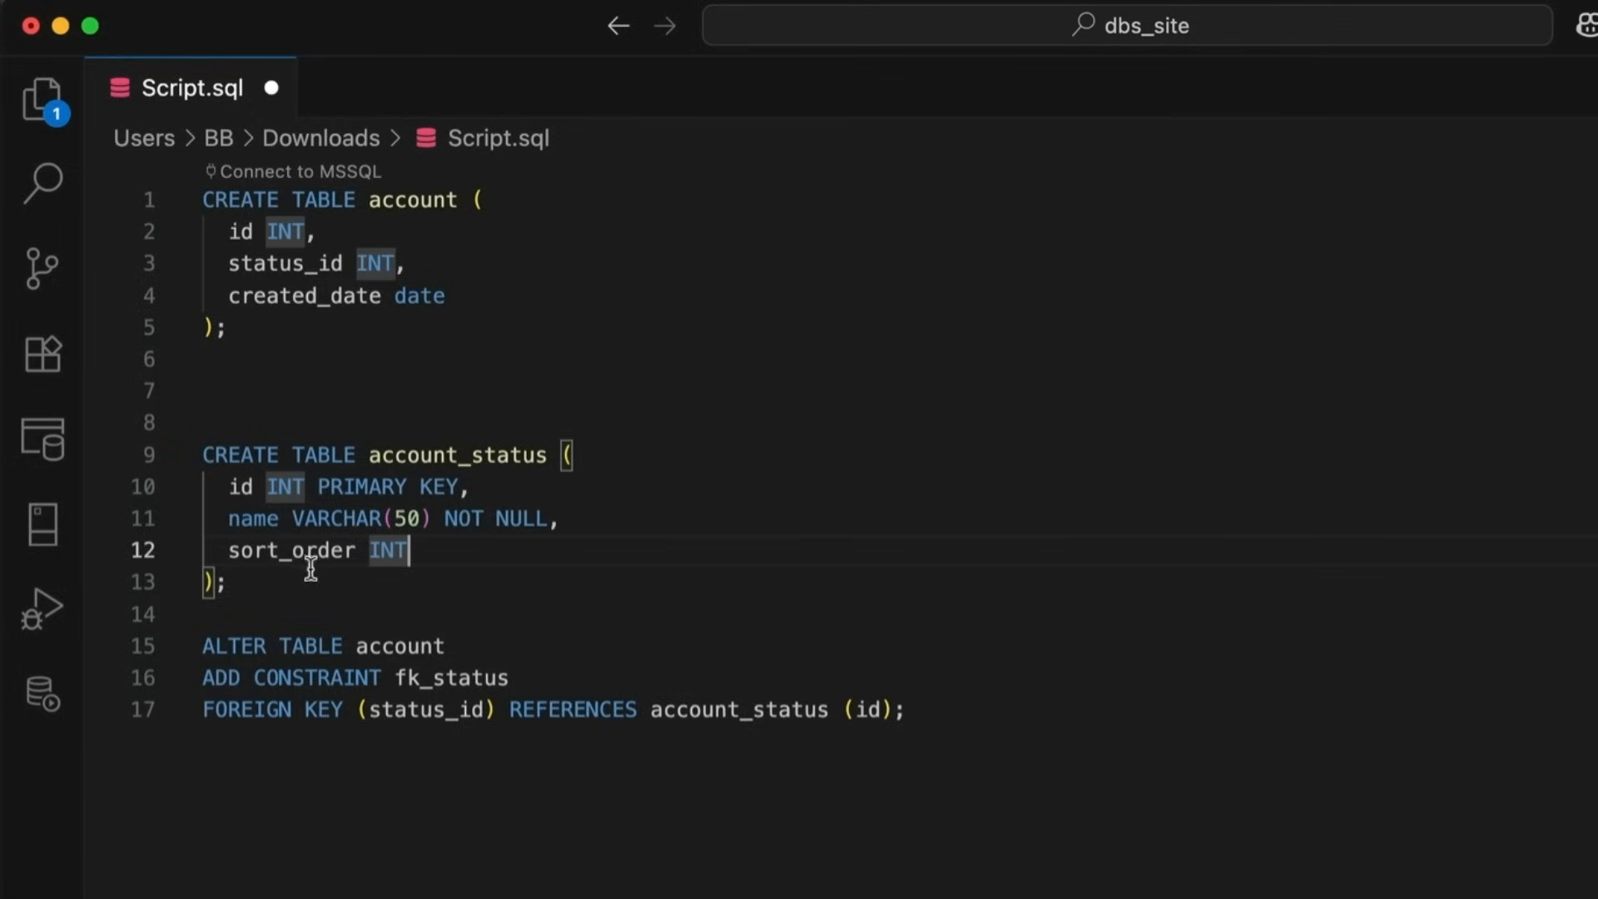
pyautogui.moveTo(437, 542)
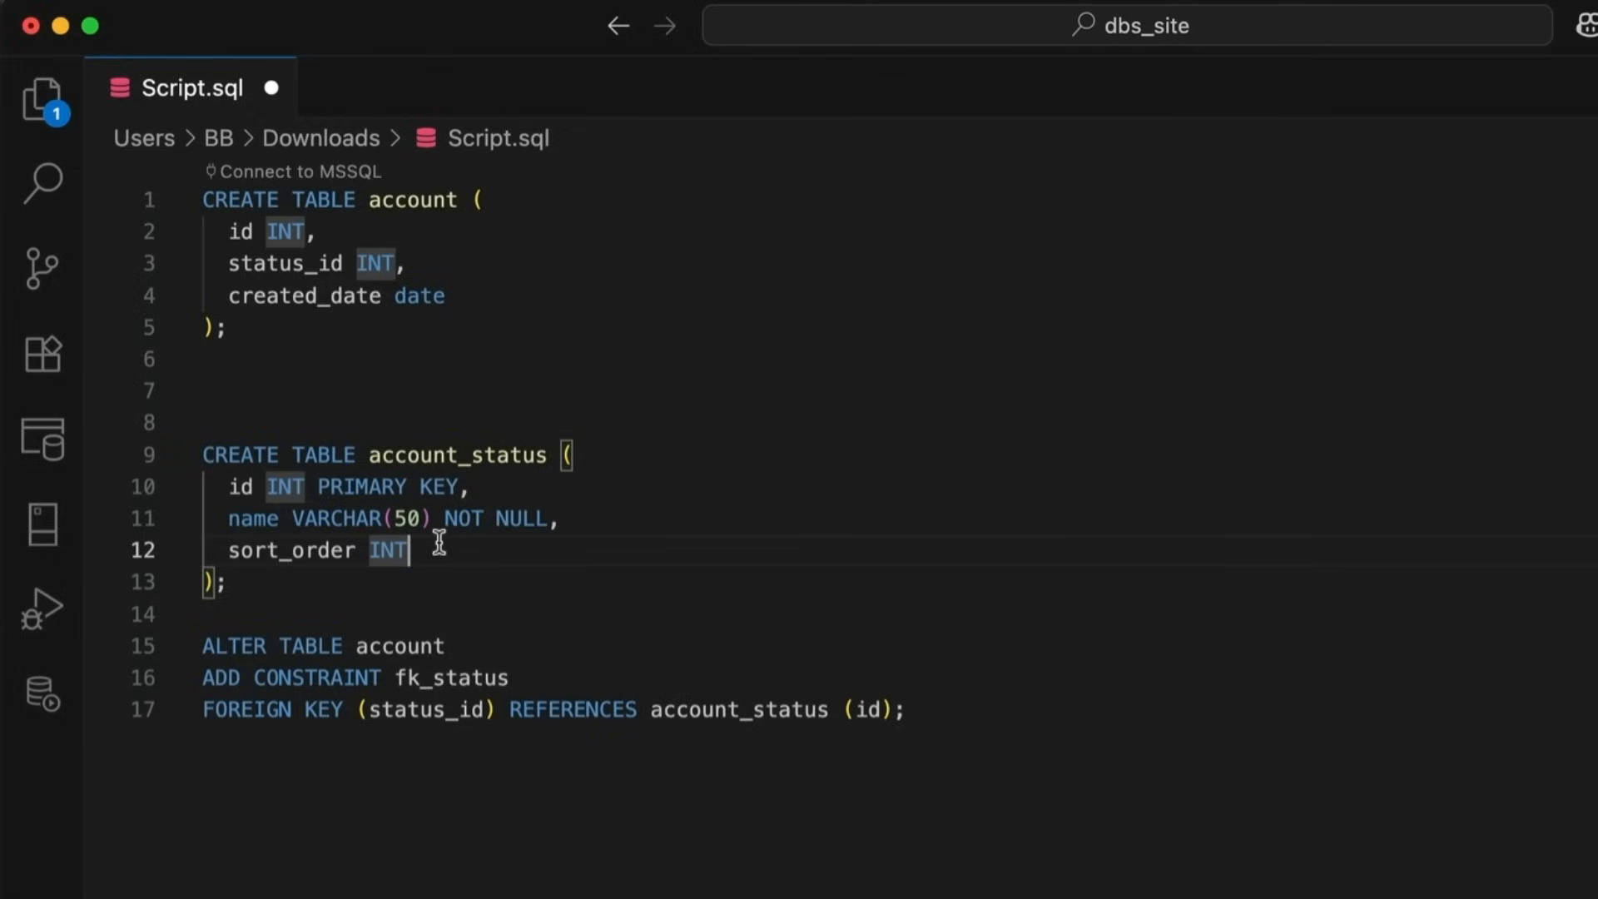
pyautogui.moveTo(451, 544)
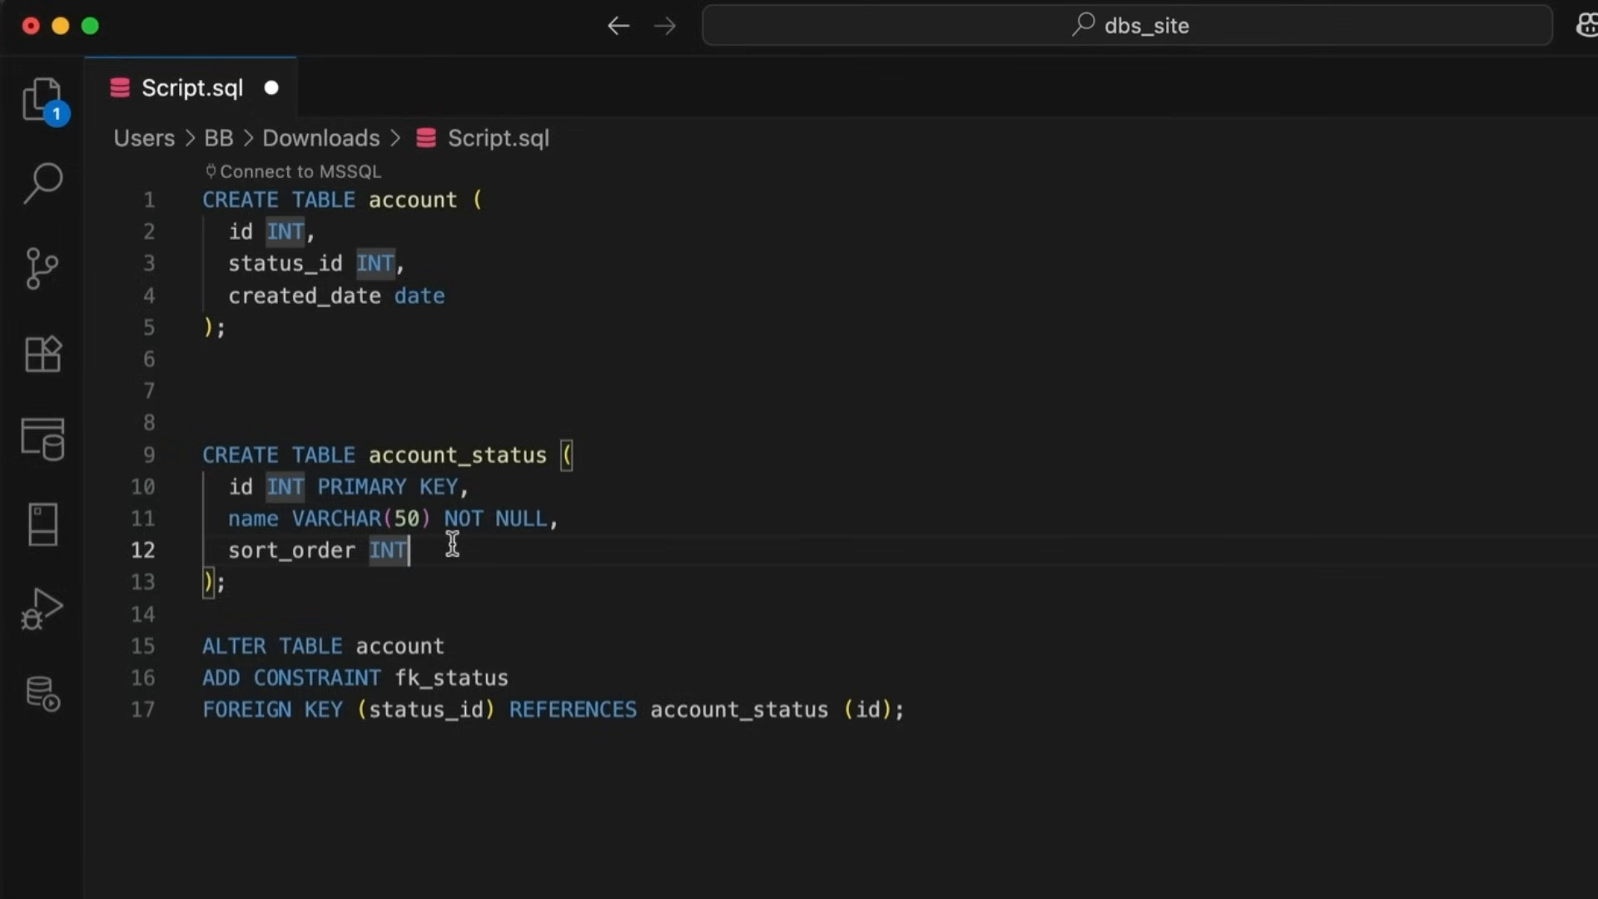
pyautogui.moveTo(471, 551)
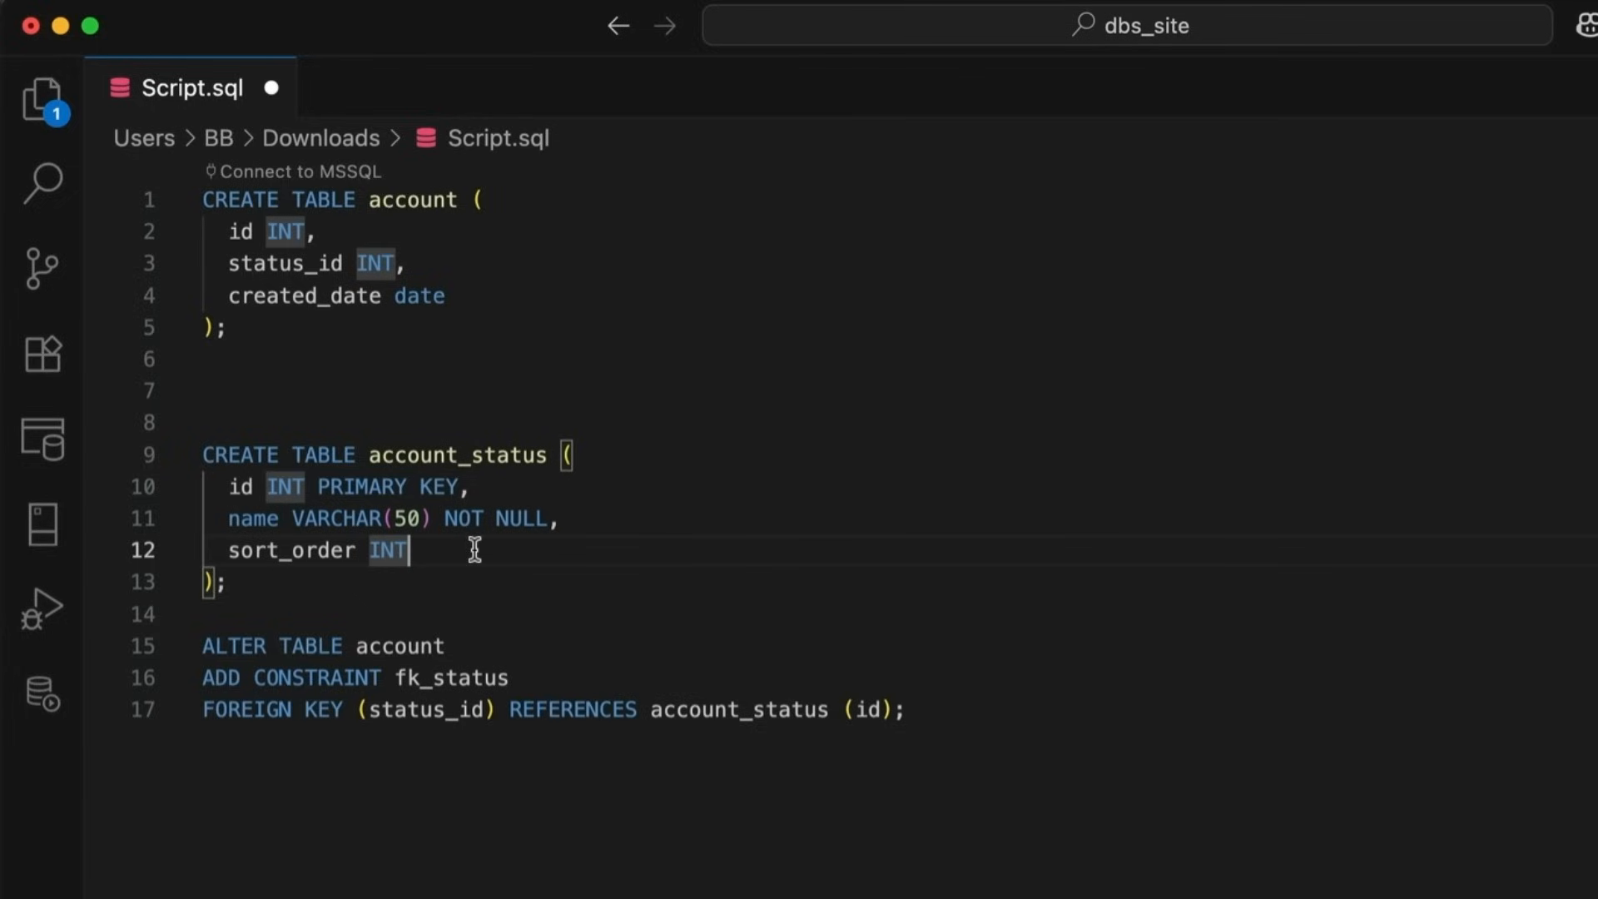
pyautogui.moveTo(528, 560)
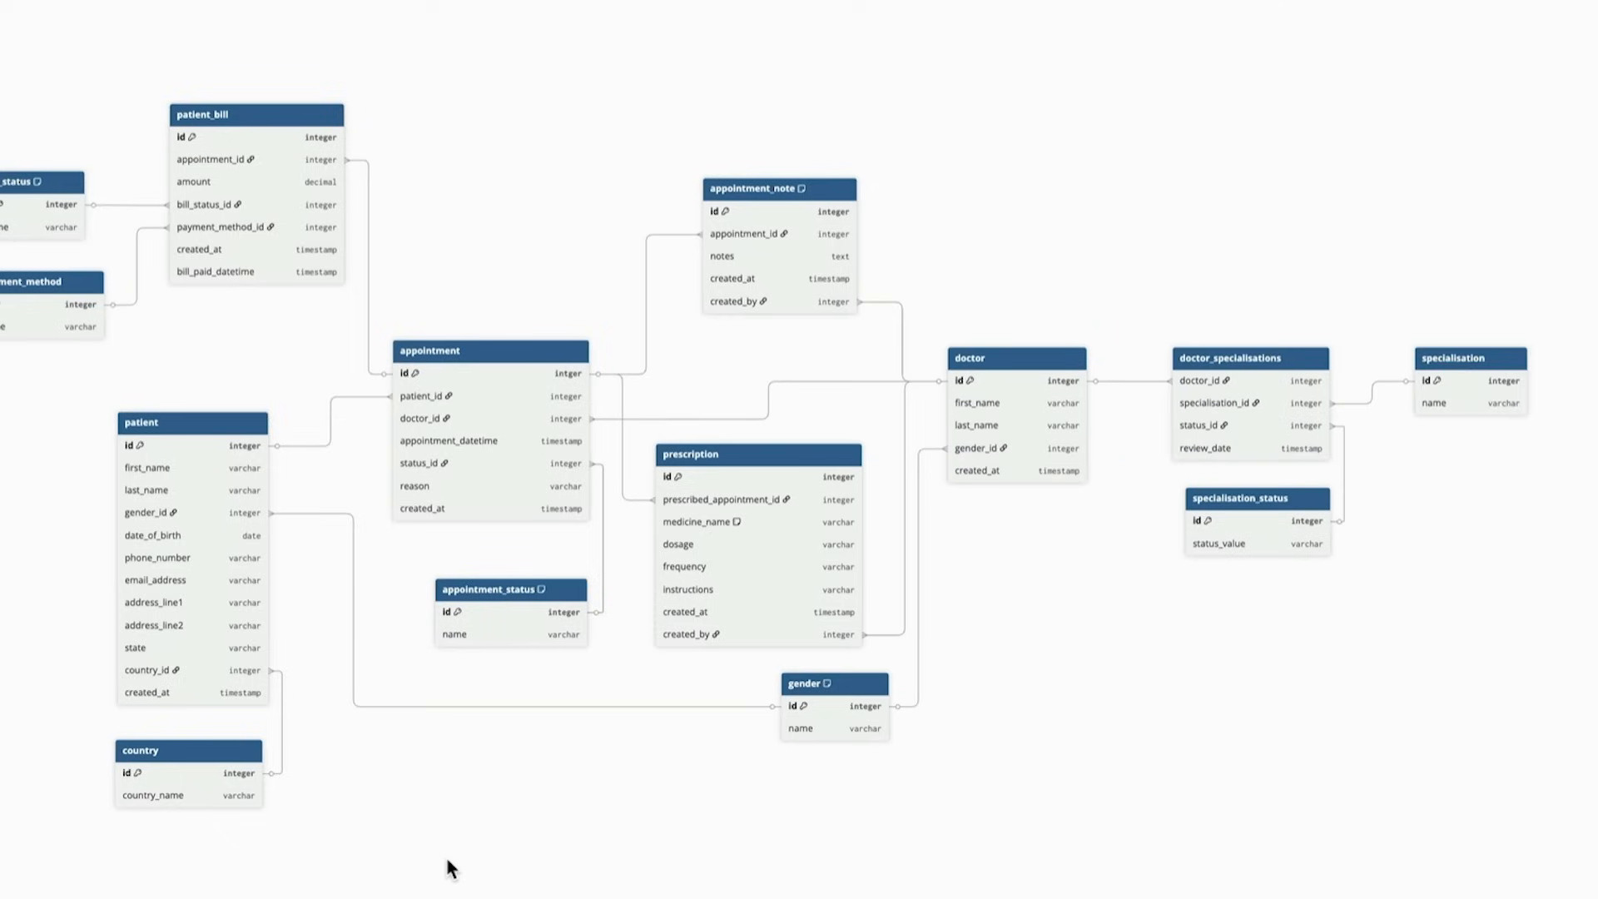
pyautogui.moveTo(529, 732)
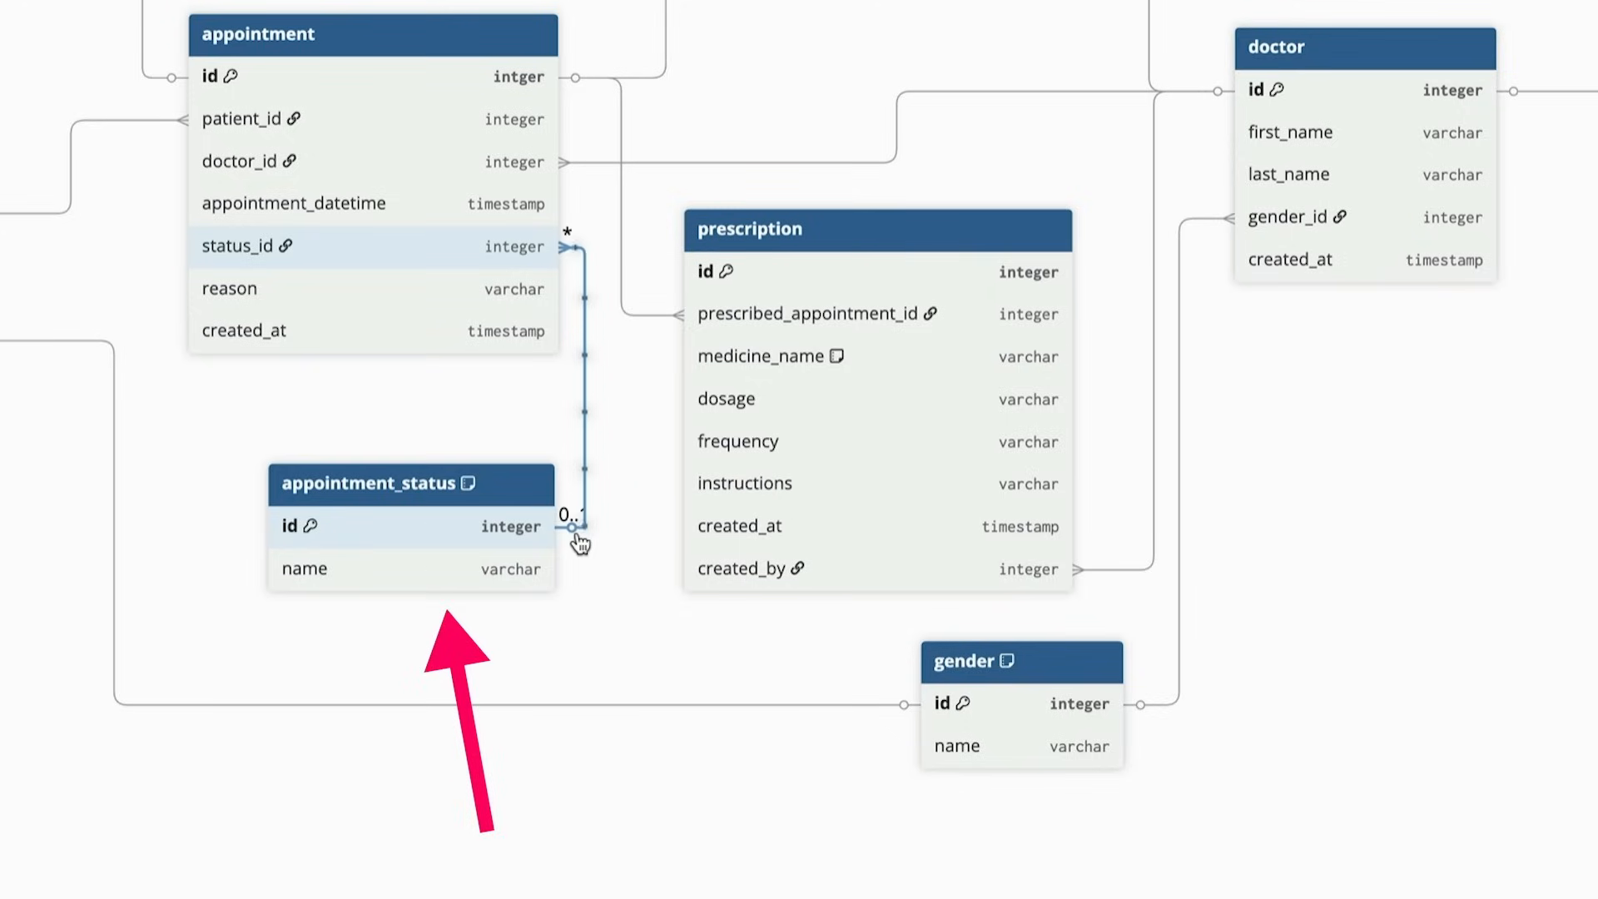
pyautogui.moveTo(586, 547)
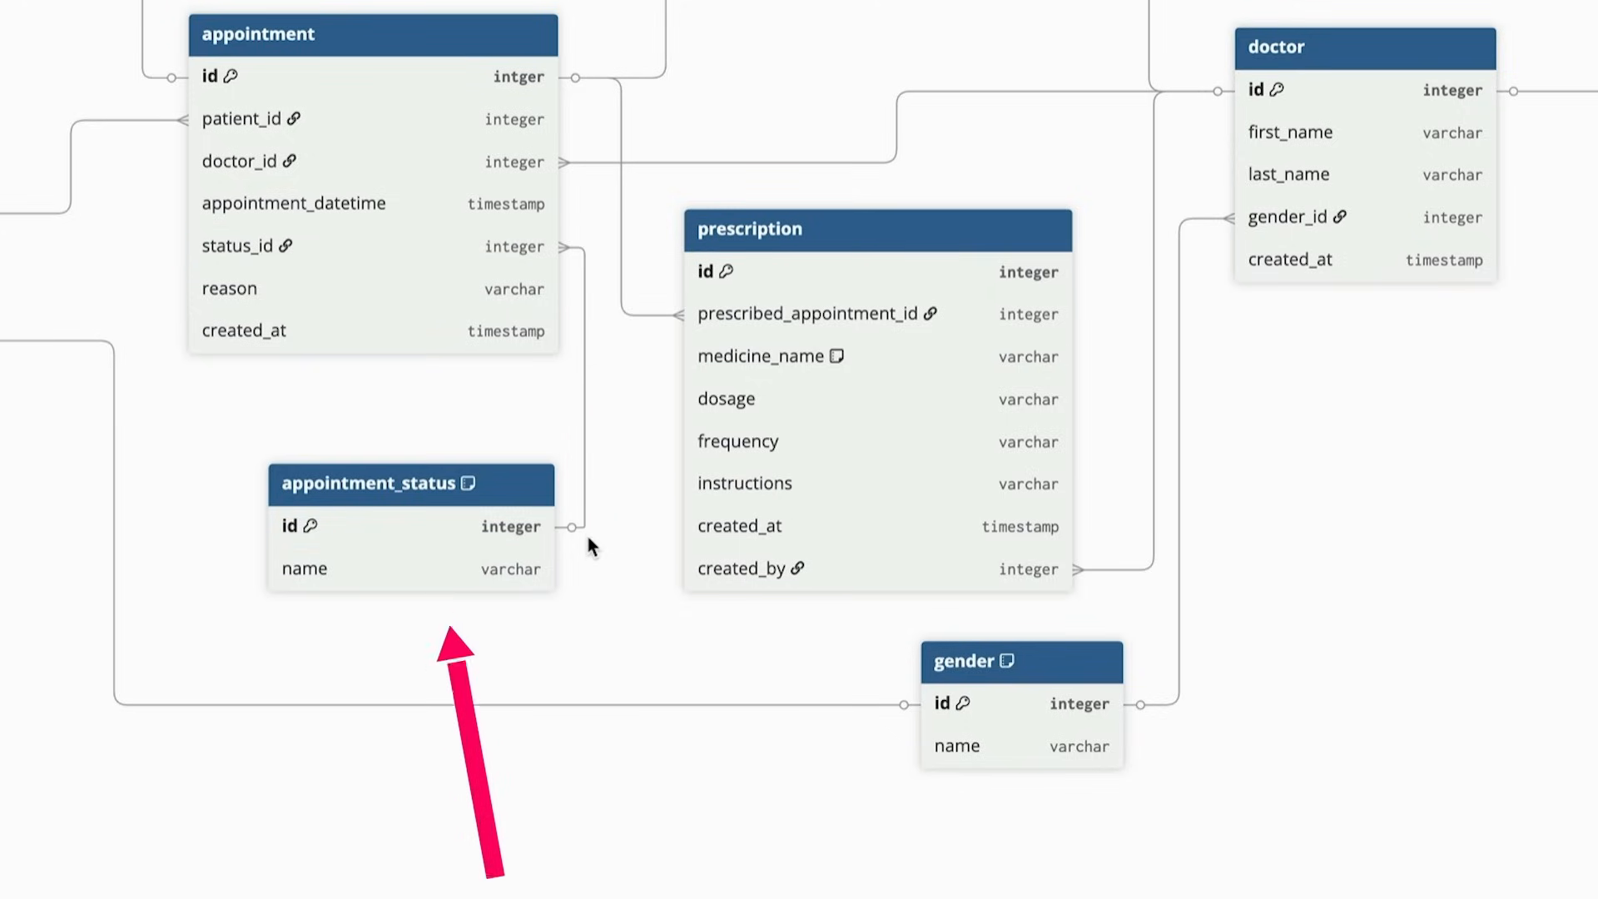